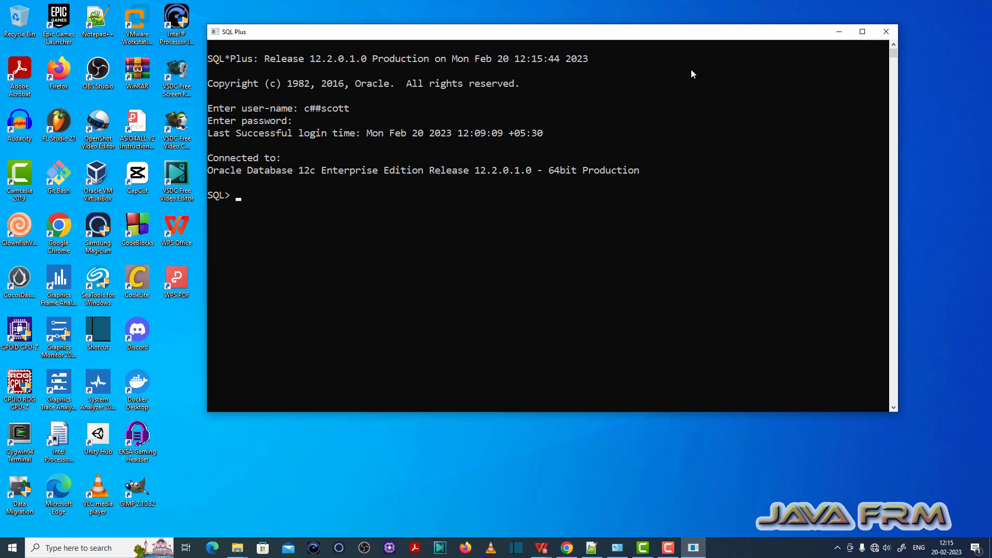
- Describe the birthday table to show its single DOB column of type DATE
type("desc")
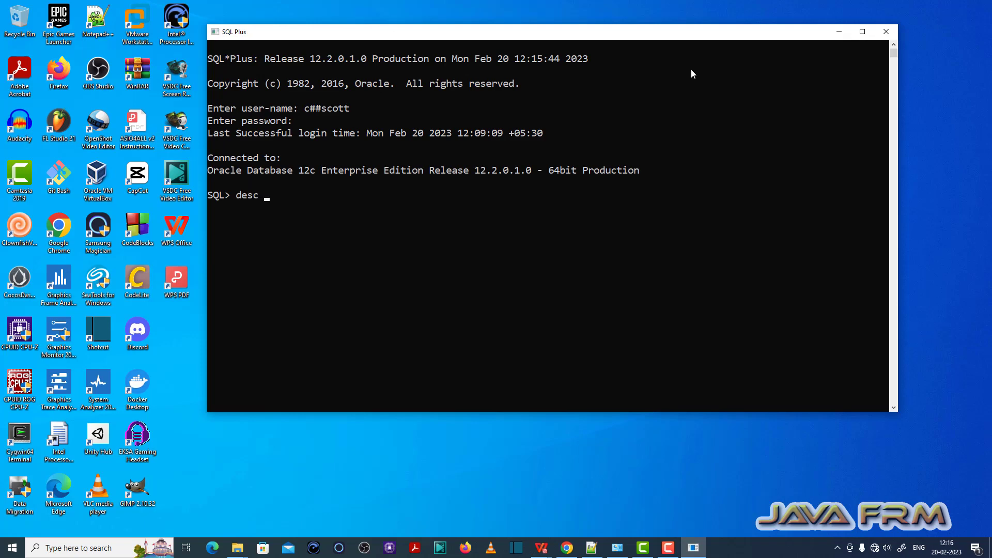
type("birthd")
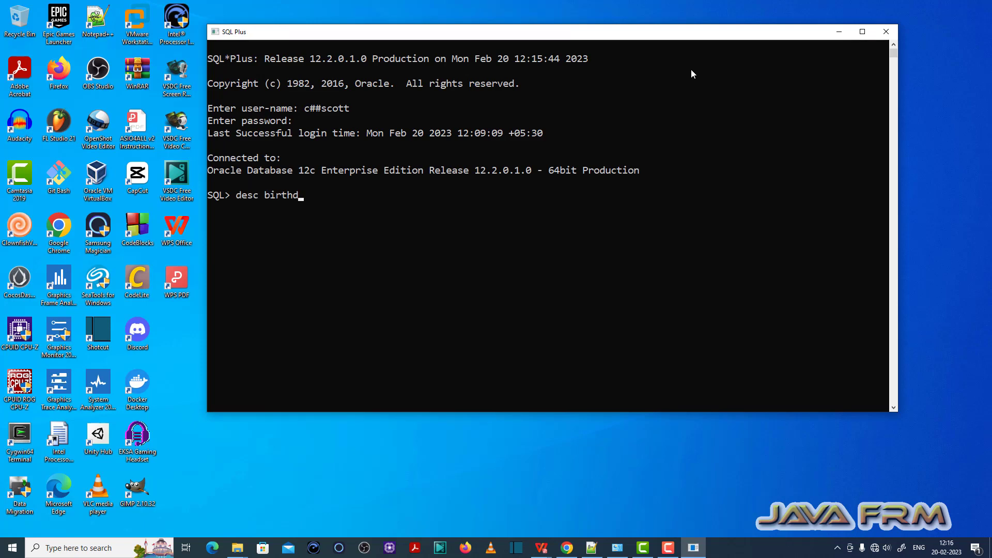
key("Return")
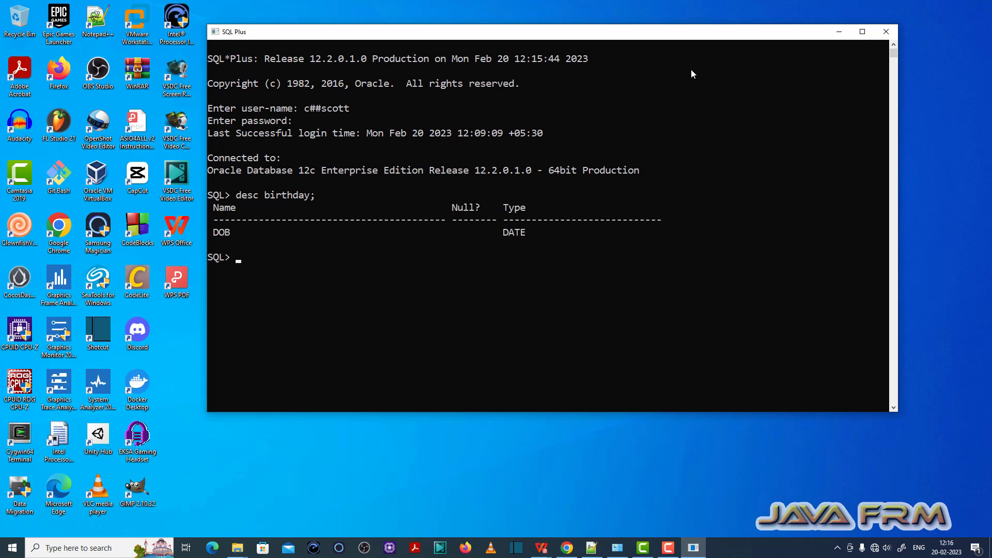
key("Return")
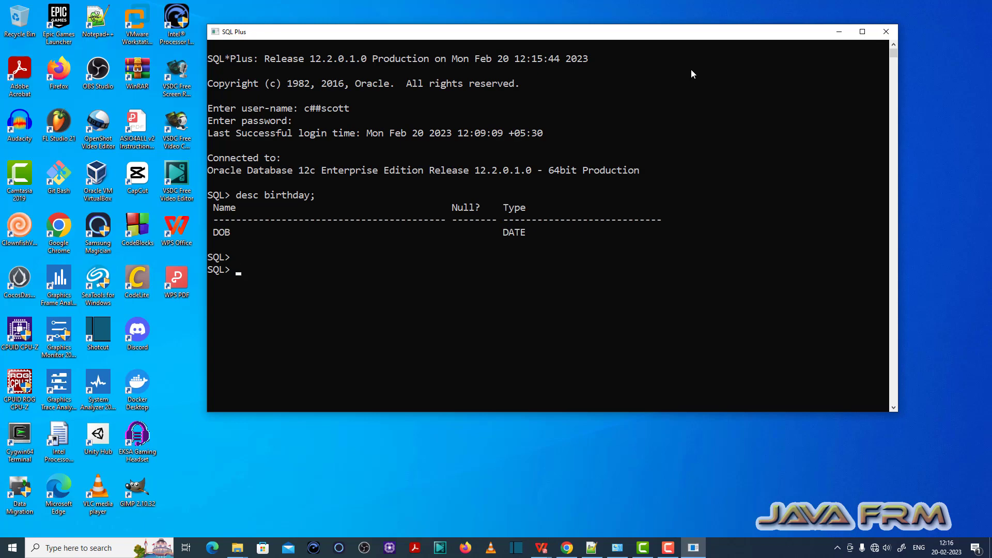
- Run insert into birthday values ('09-juli-2004'), which fails with ORA-01861 literal does not match format string
type("isner")
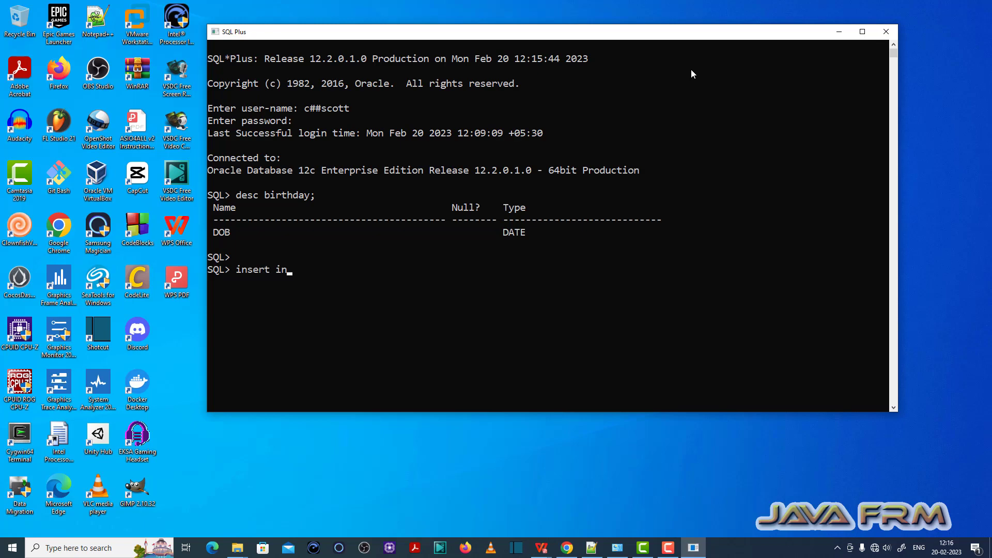
type("to birthday")
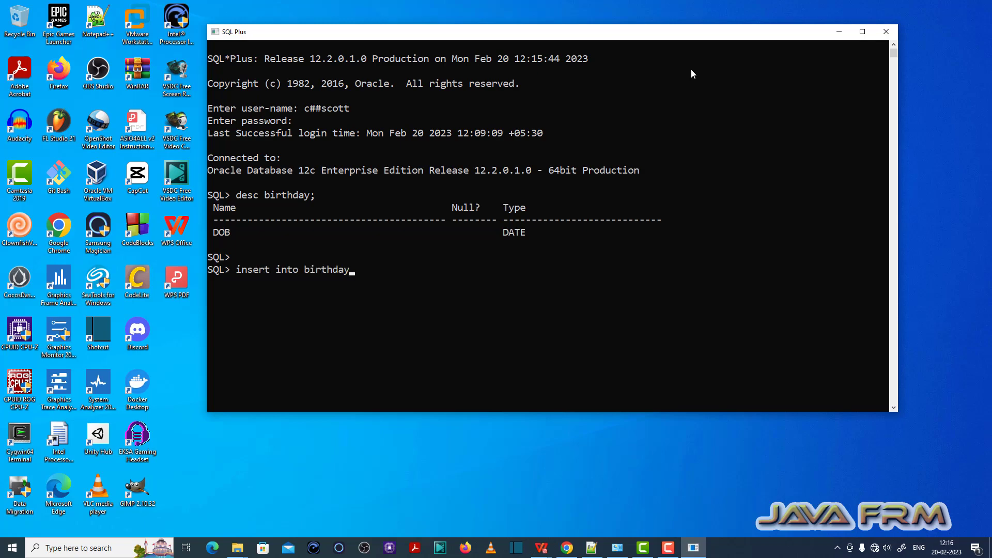
type("values ('")
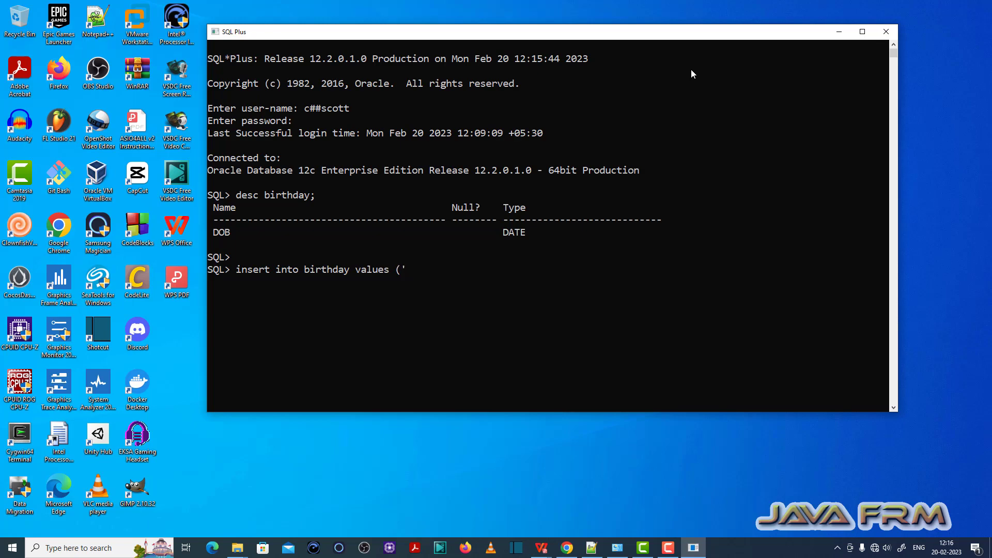
type("09-")
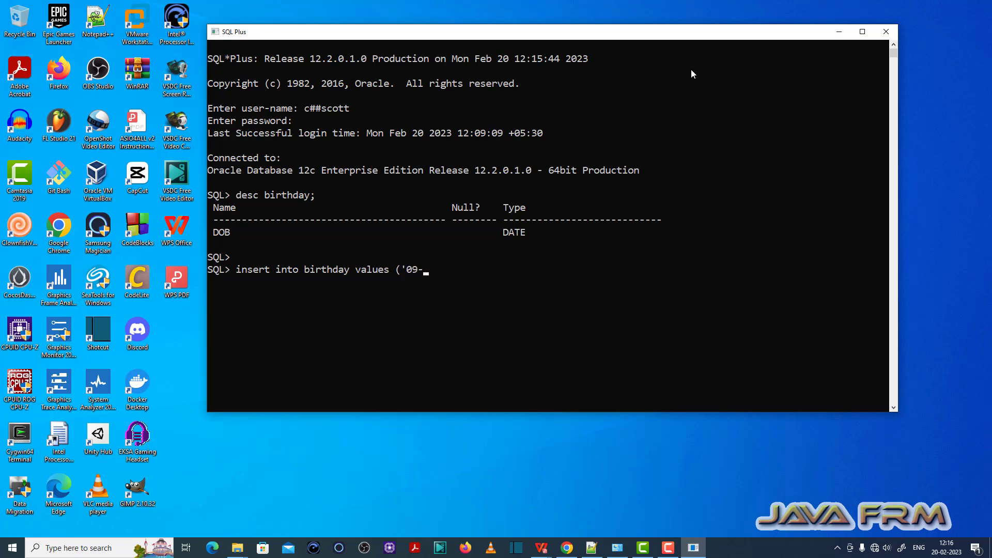
type("juli")
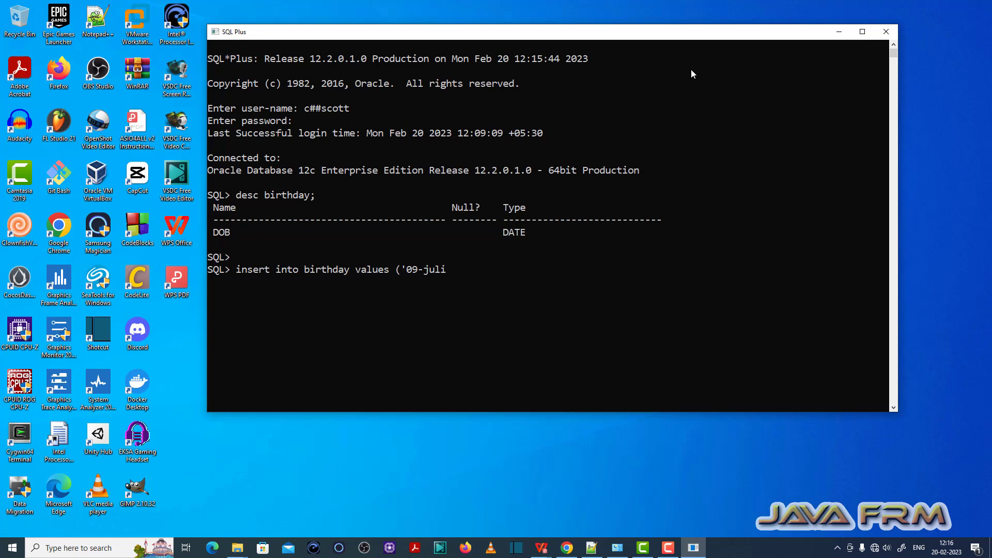
type("-20")
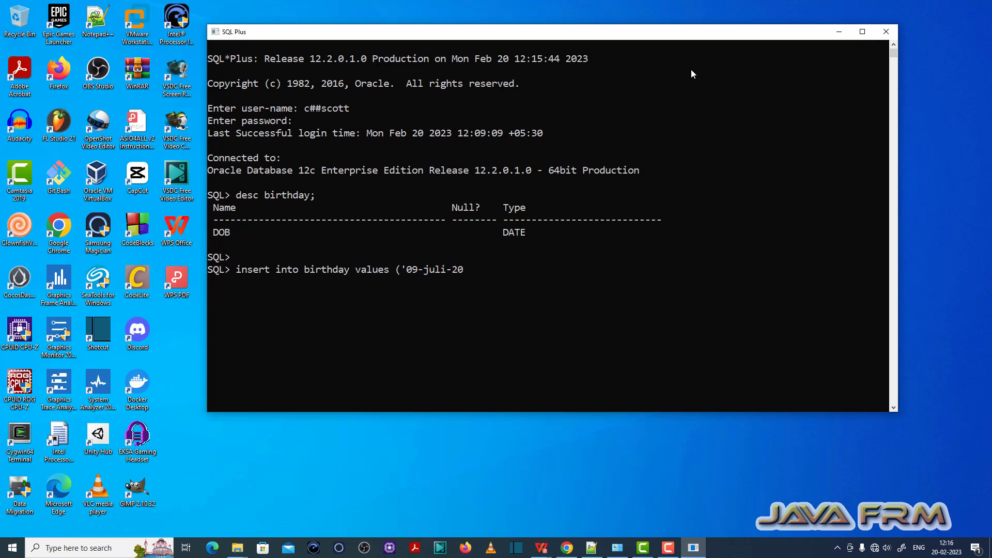
type("04'")
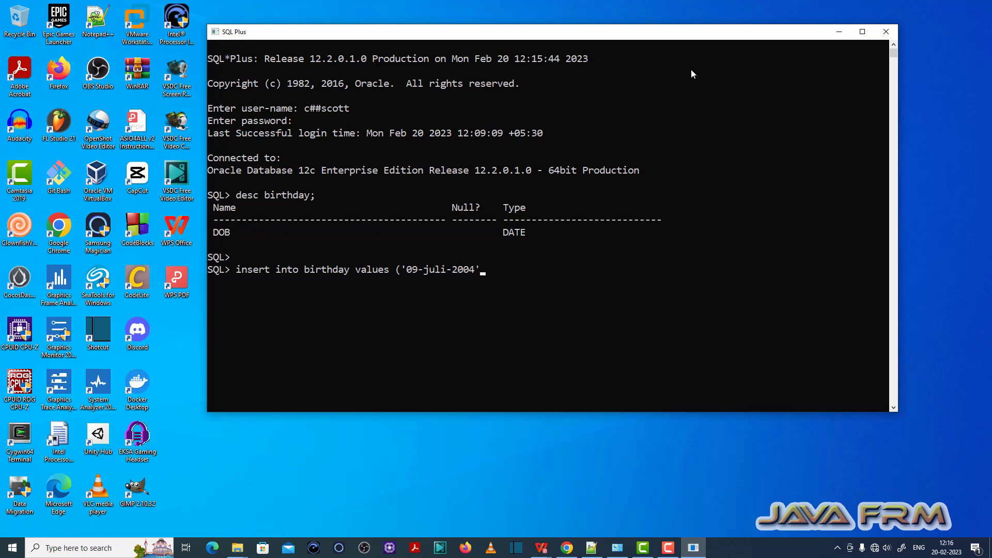
key("Return")
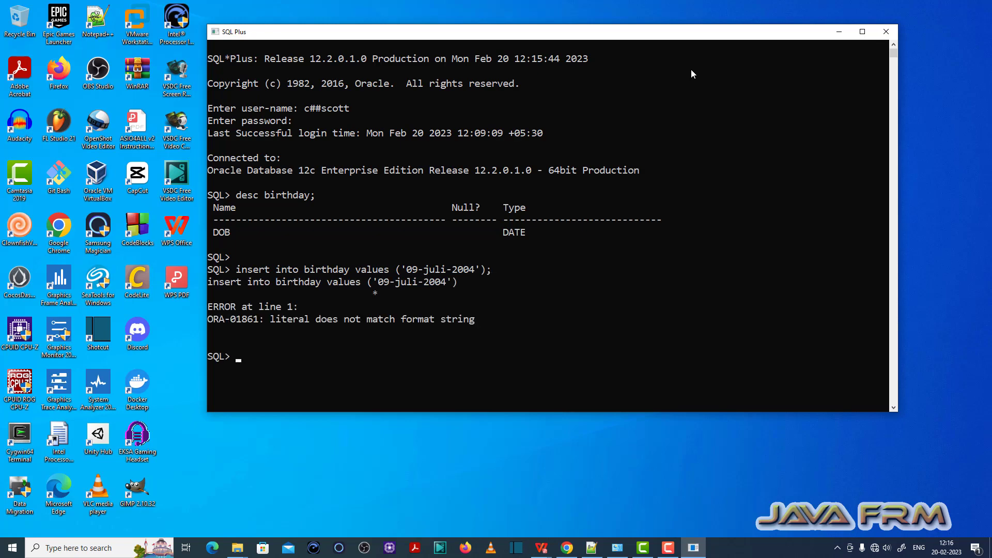
mouse_move(210, 325)
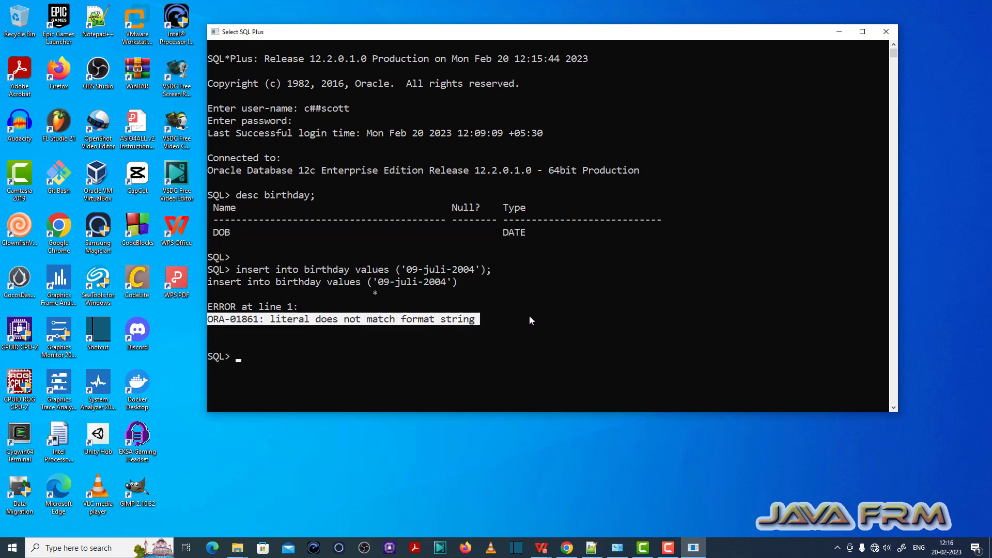
- Release the marked error text so the previous insert can be recalled and corrected to '09-jul-2004'
left_click(530, 319)
type("insert into birthday values ('09-jul-2004');")
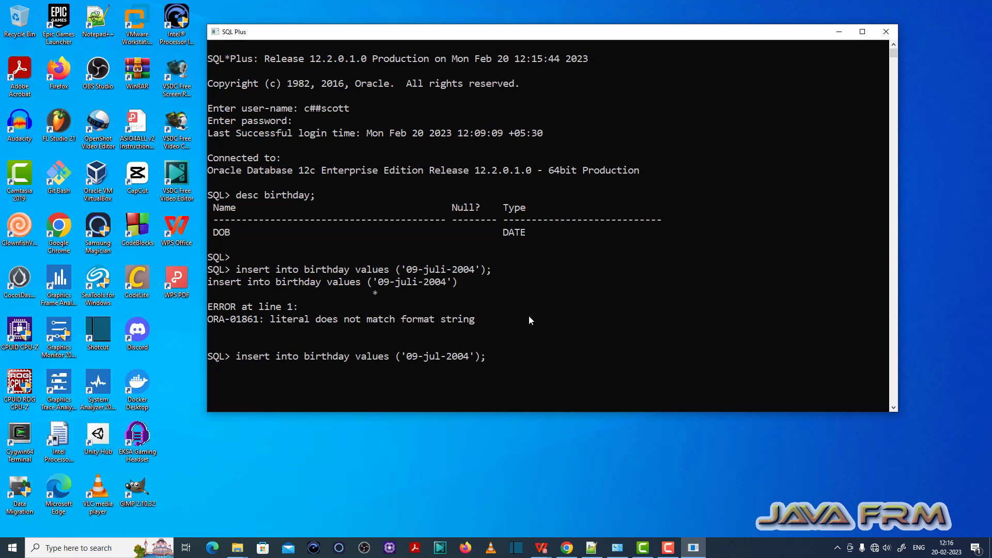
- Insert '09-jul-2004' and then '09-july-2004' into birthday, each creating 1 row, and begin editing the month again
key("Return")
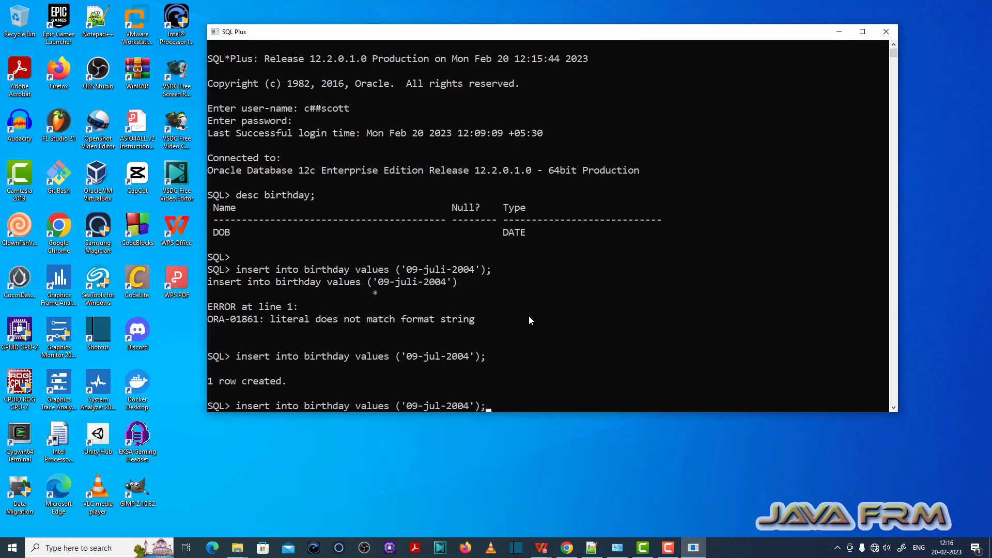
type("y")
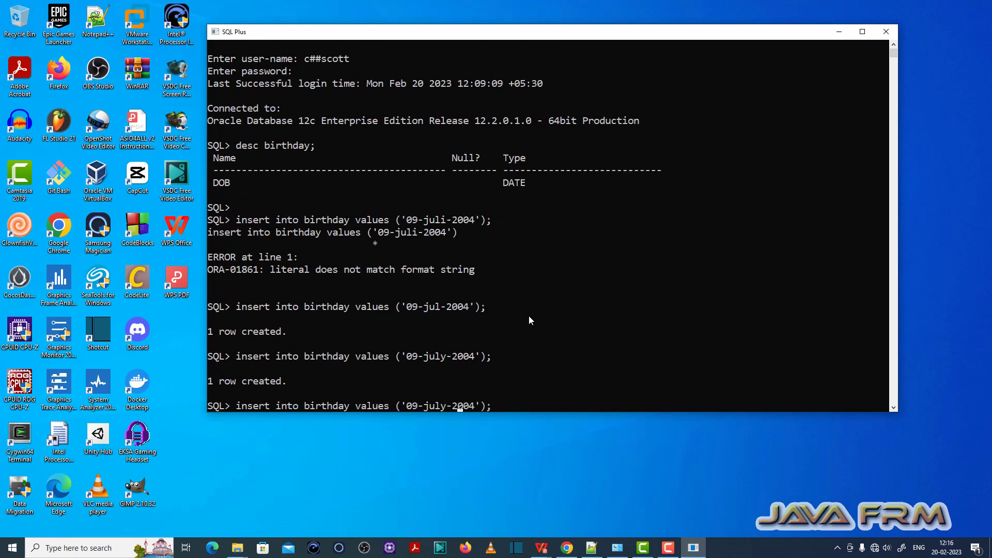
key("Backspace")
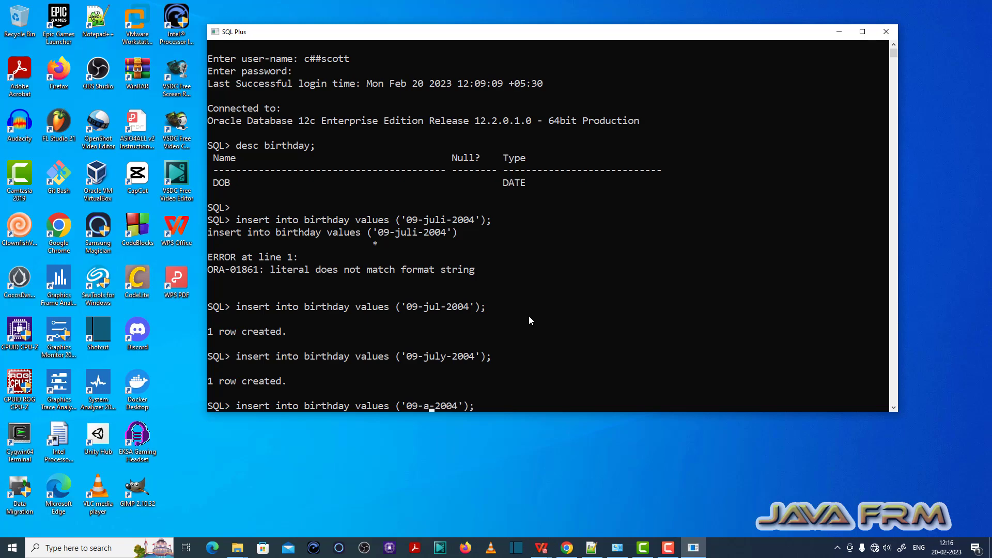
- Attempt '09-aapril-2004', rejected with ORA-01843 not a valid month, then insert '09-apr-2004' creating 1 row
type("april")
key("Return")
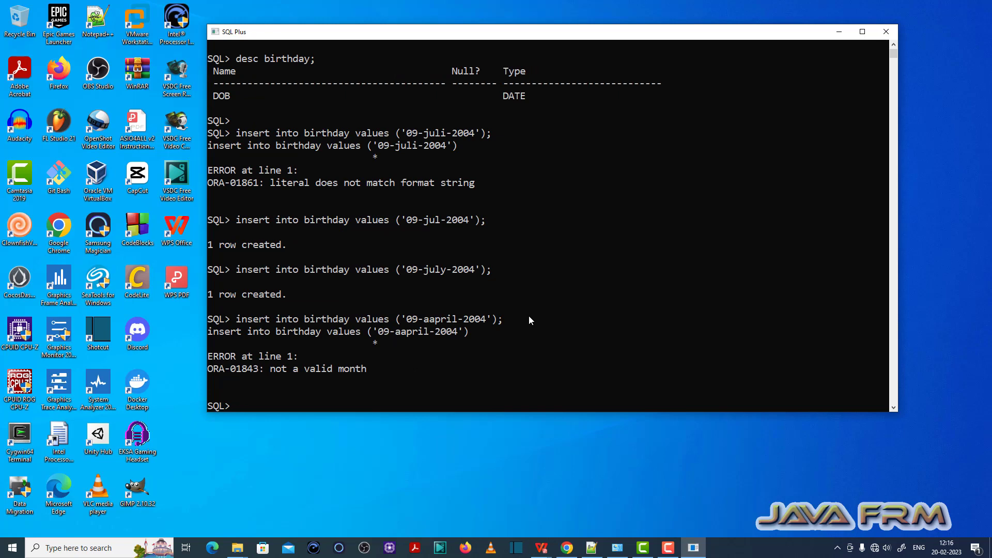
type("insert into birthday values ('09-aapril-2004');")
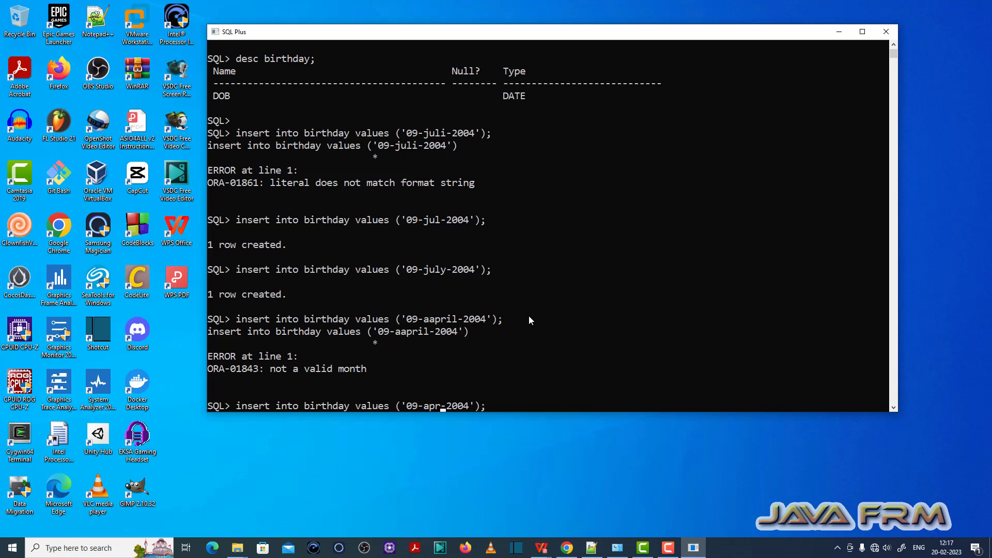
key("Return")
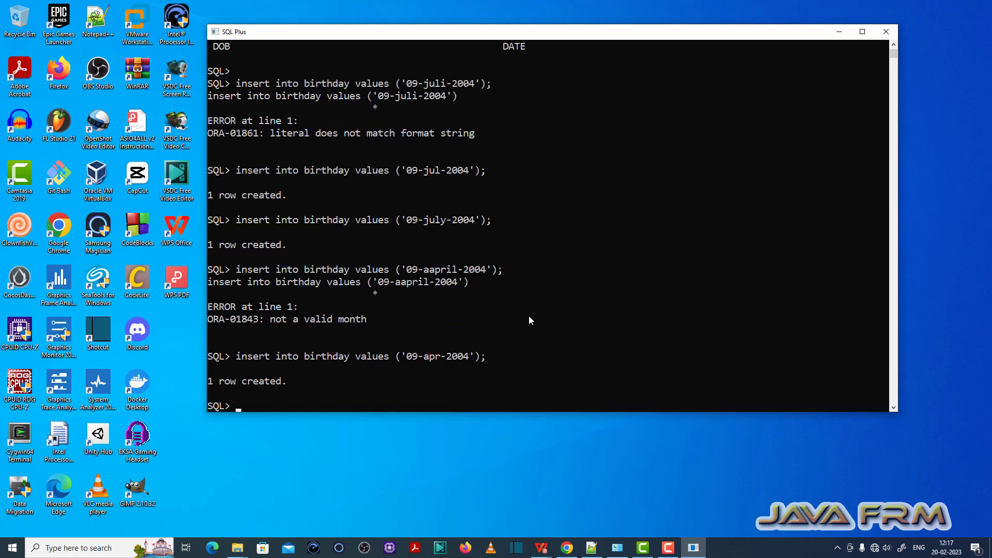